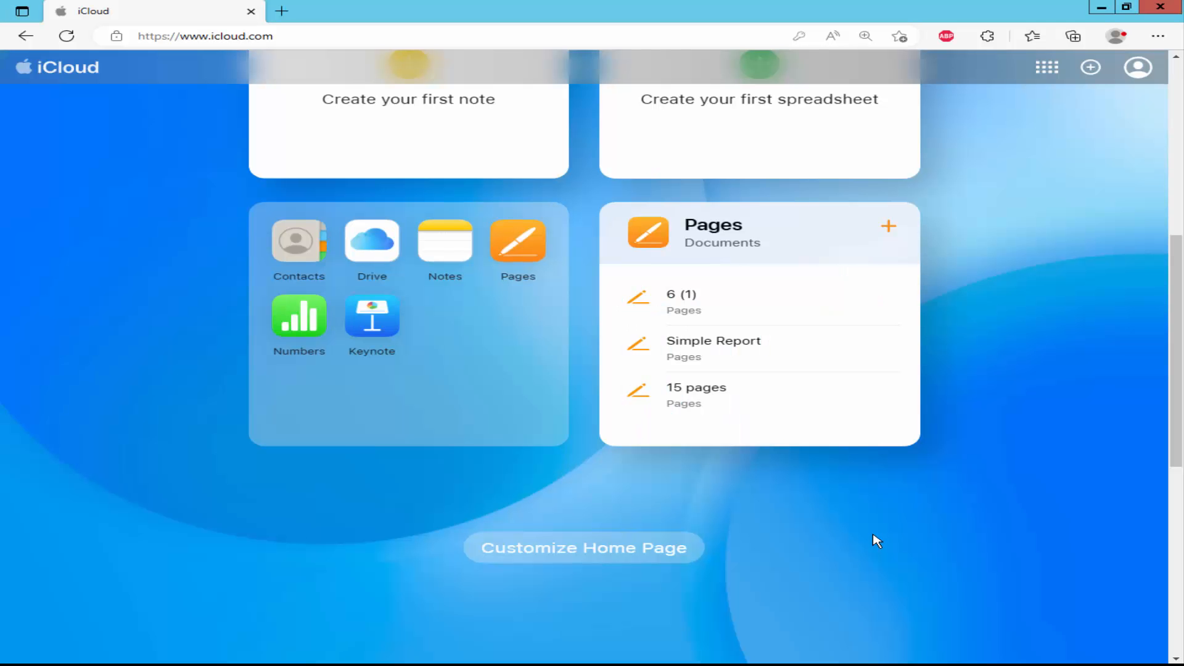
# Open the Simple Report document and bring up its text formatting options
pyautogui.scroll(3)
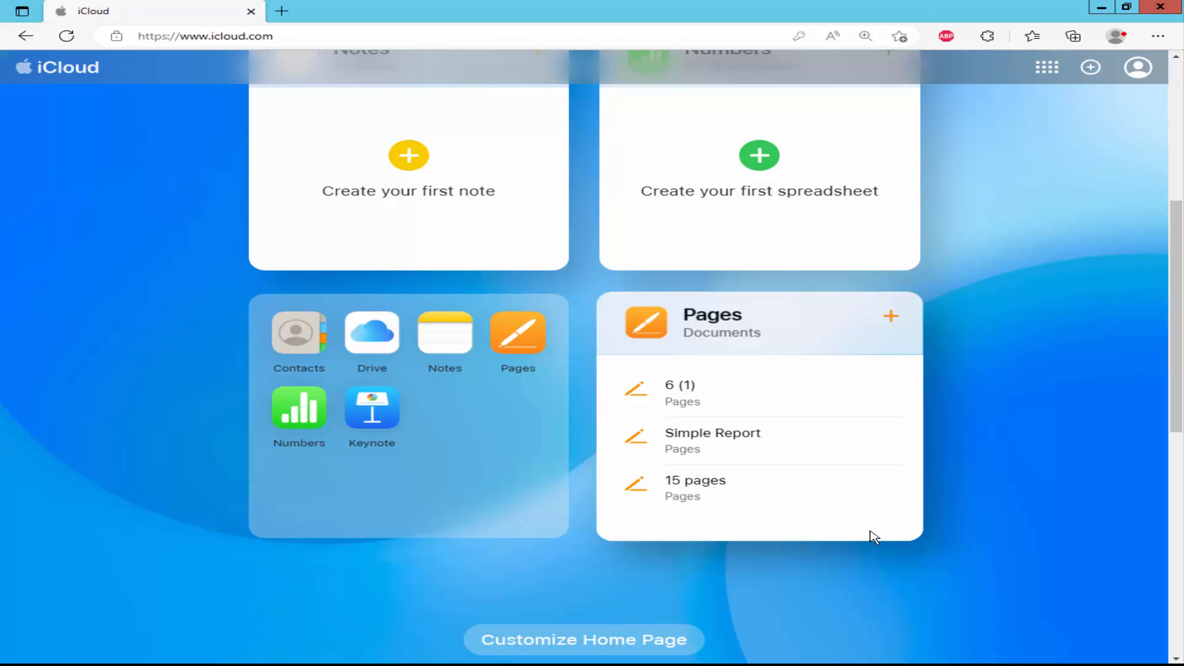
pyautogui.moveTo(577, 349)
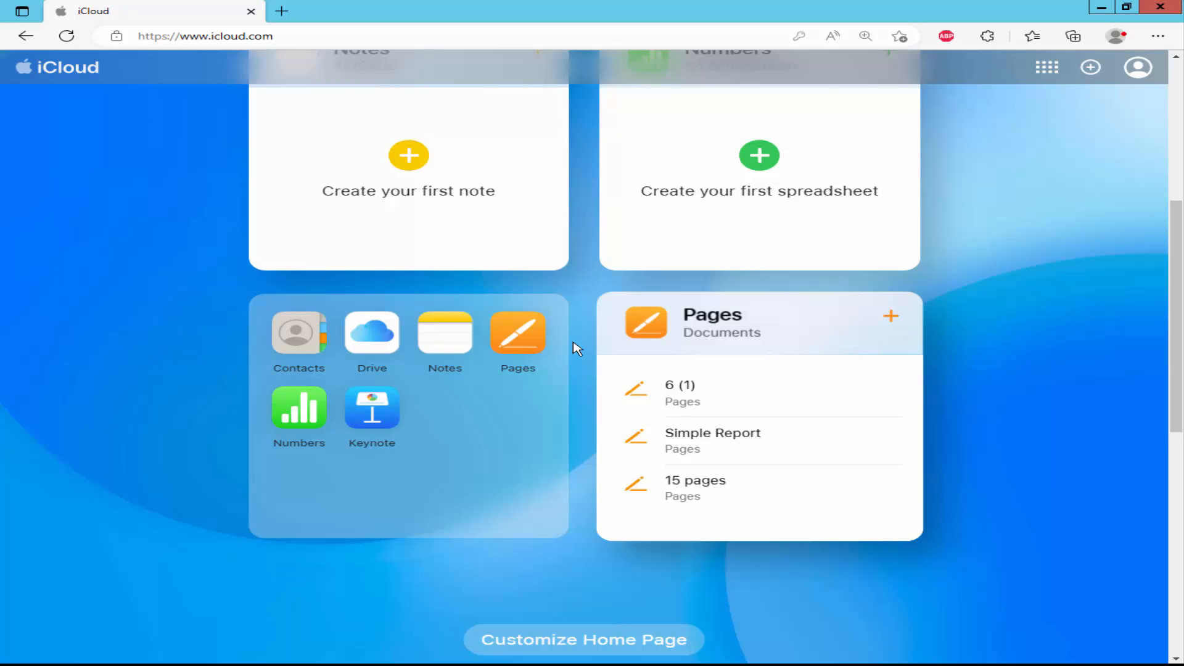
pyautogui.moveTo(740, 437)
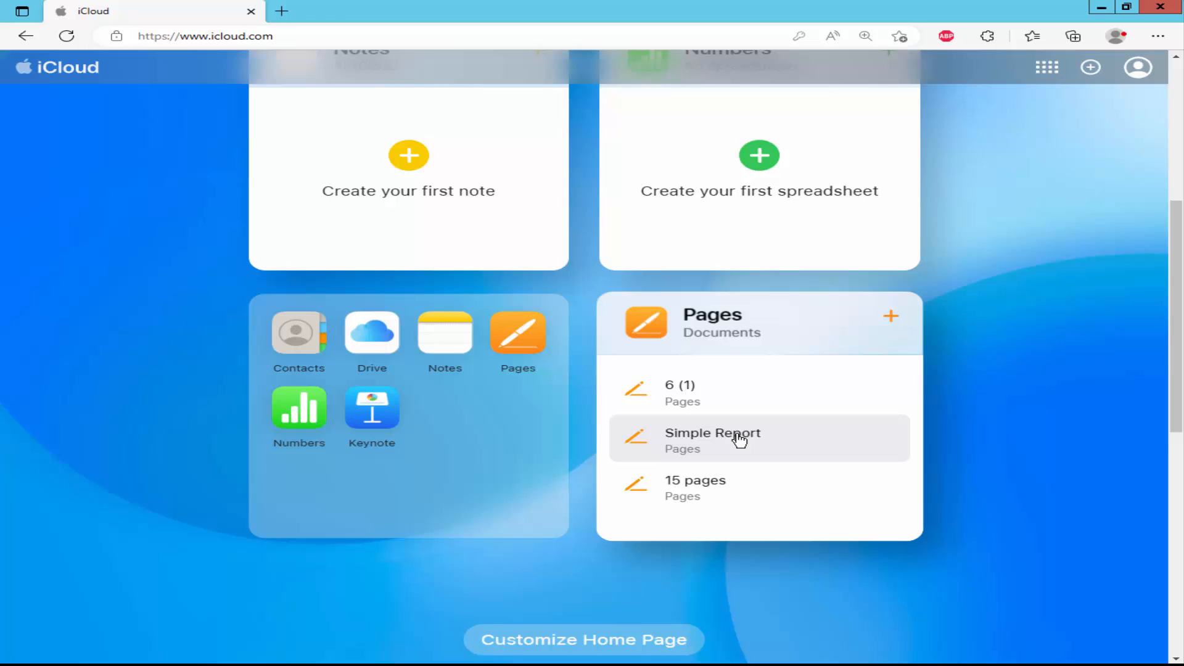
pyautogui.click(712, 432)
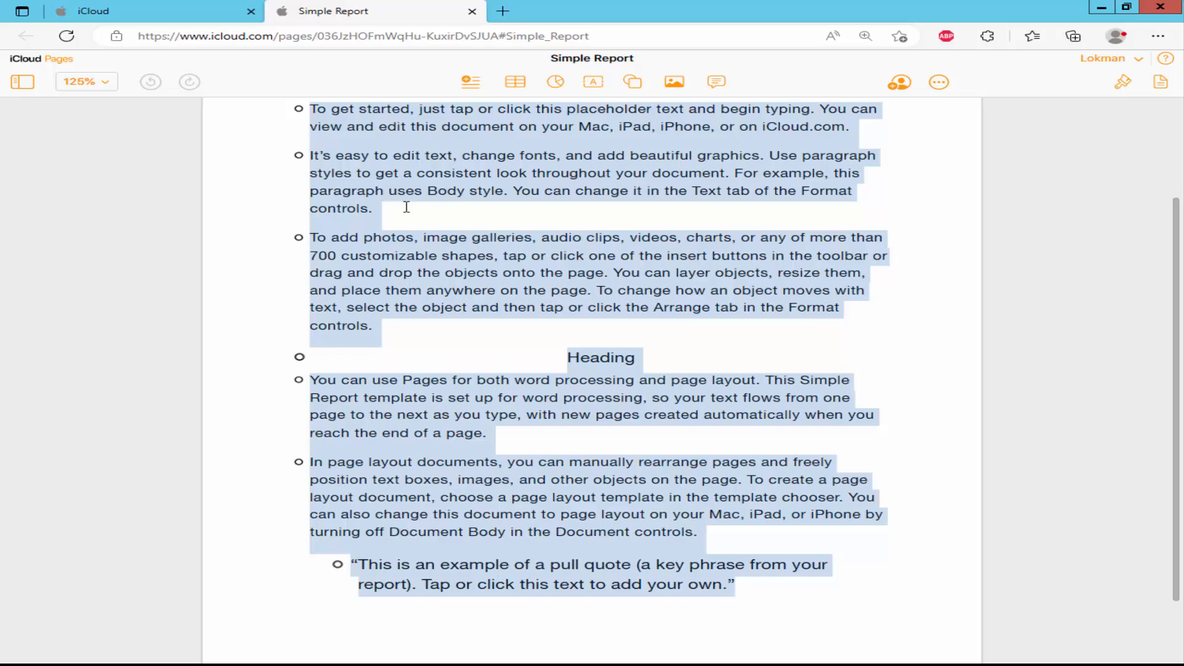
pyautogui.scroll(3)
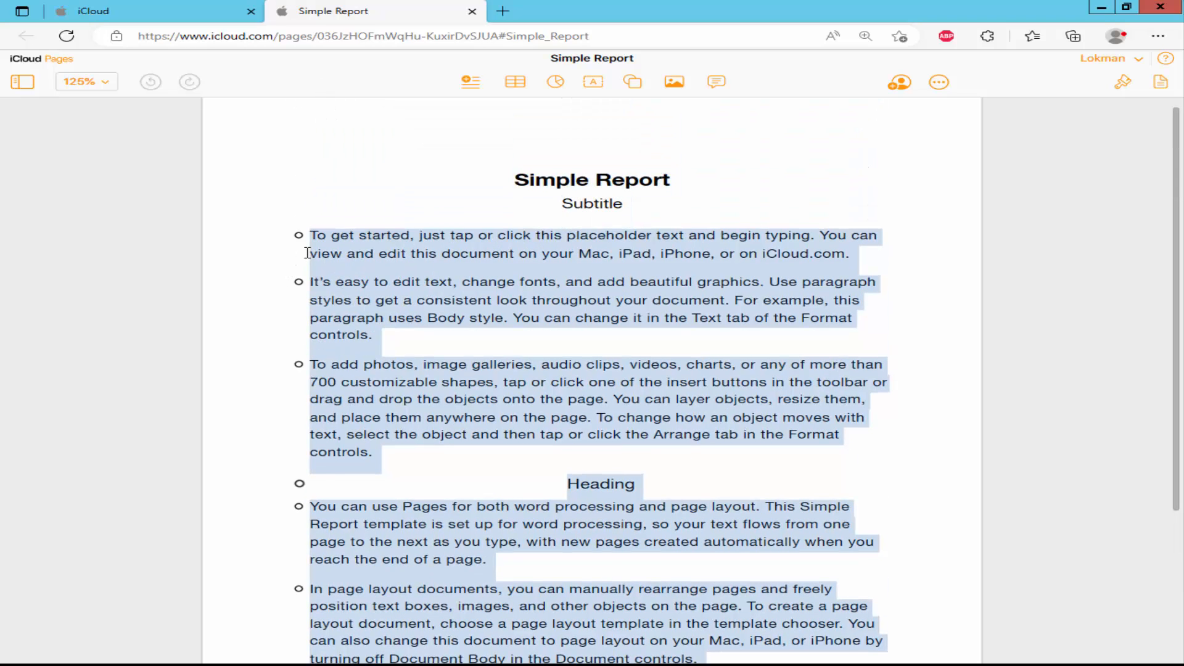
pyautogui.moveTo(1101, 112)
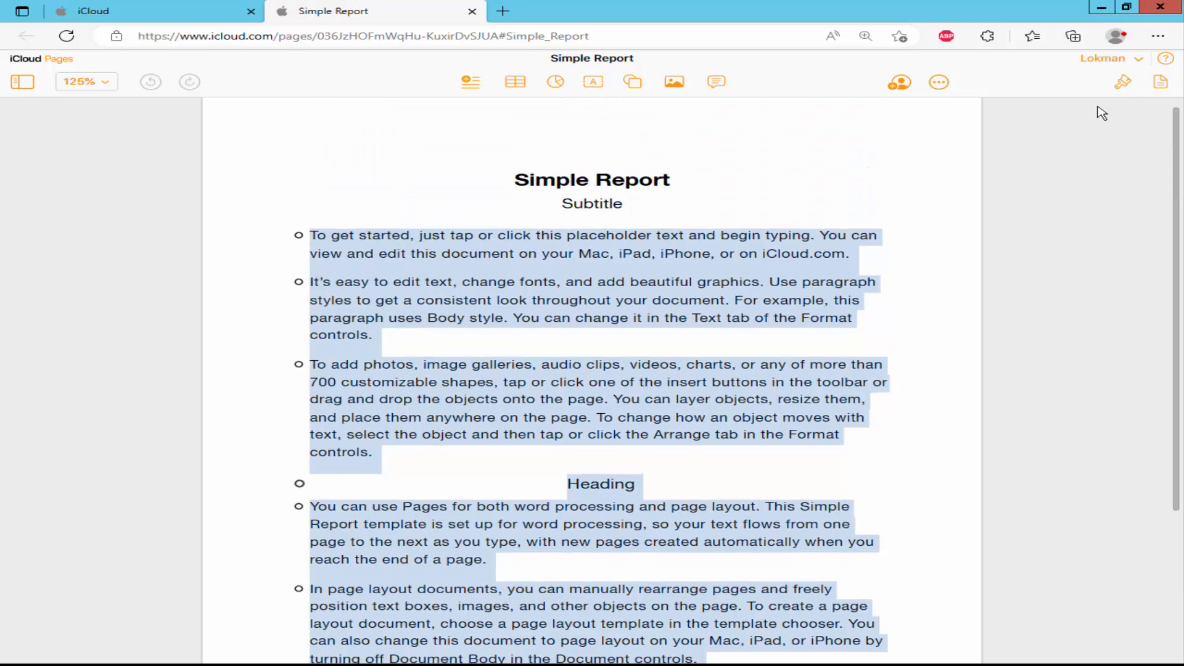
pyautogui.moveTo(1125, 83)
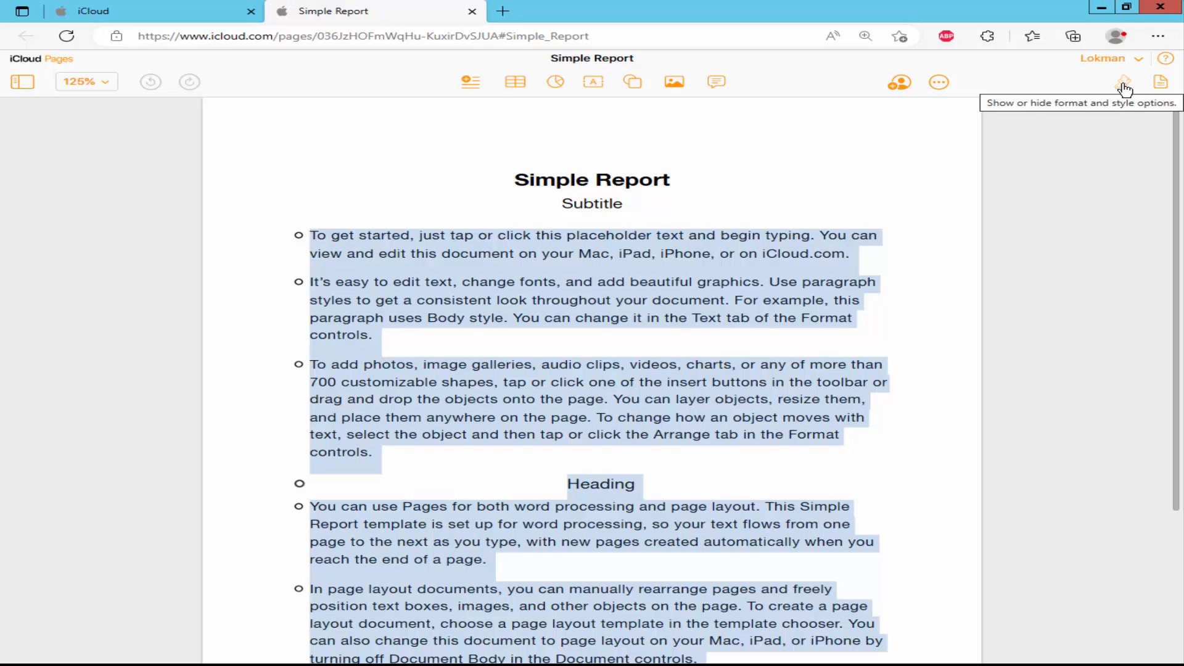
pyautogui.click(1122, 81)
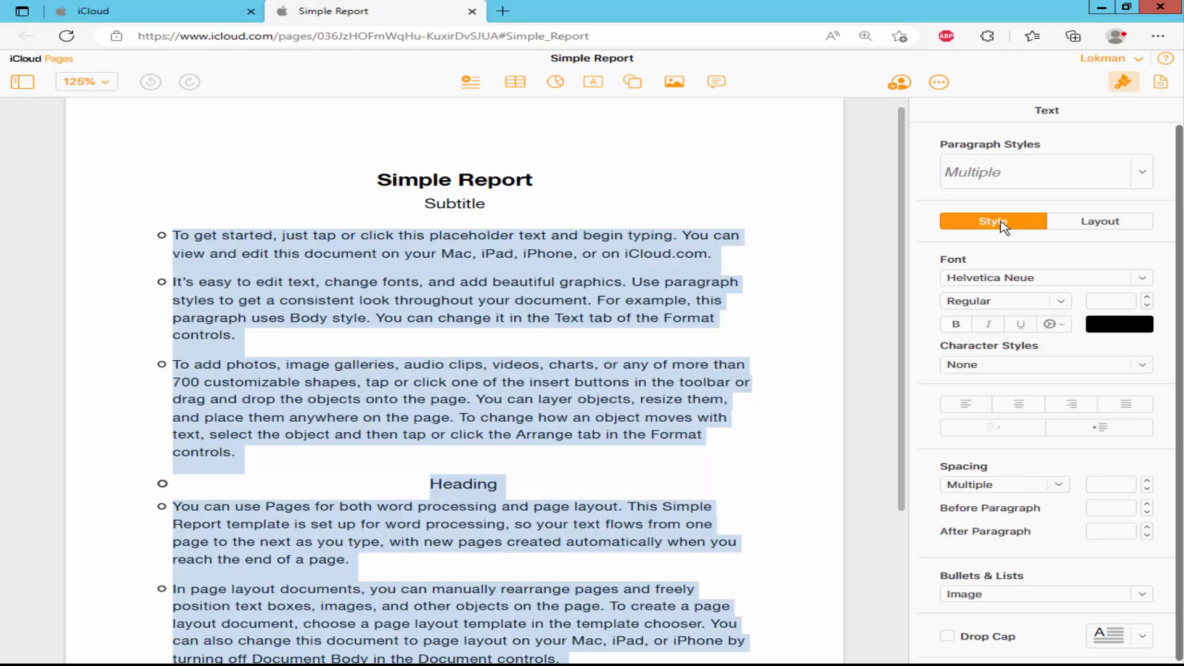
pyautogui.moveTo(1059, 450)
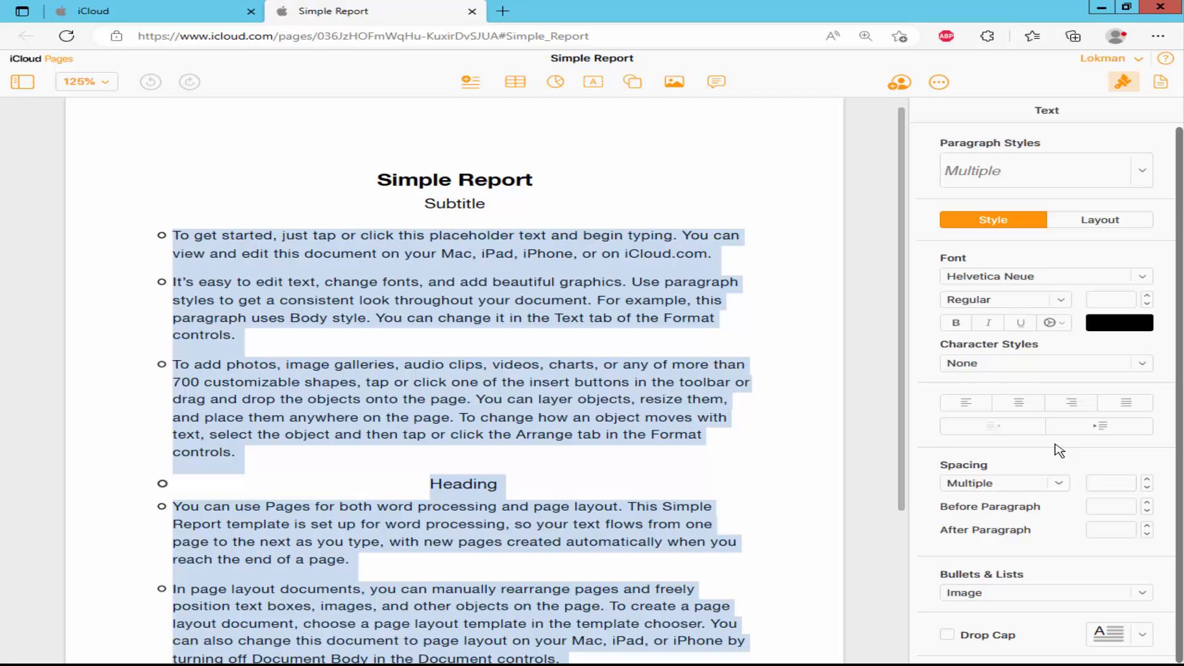
pyautogui.moveTo(943, 581)
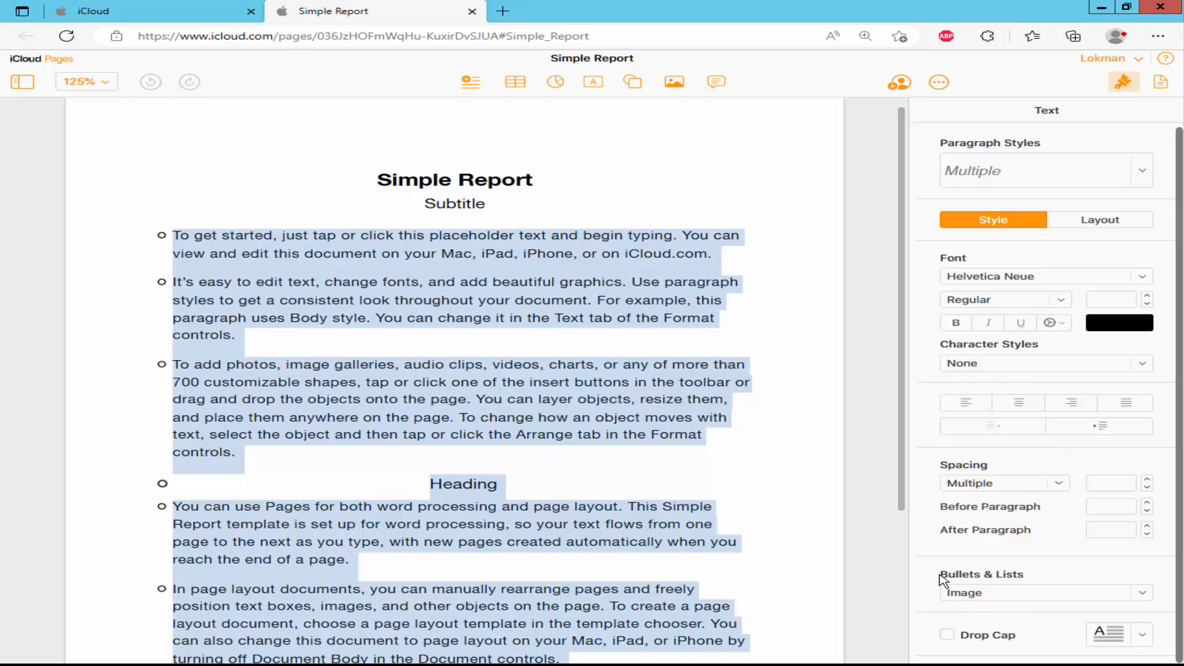
pyautogui.moveTo(1095, 595)
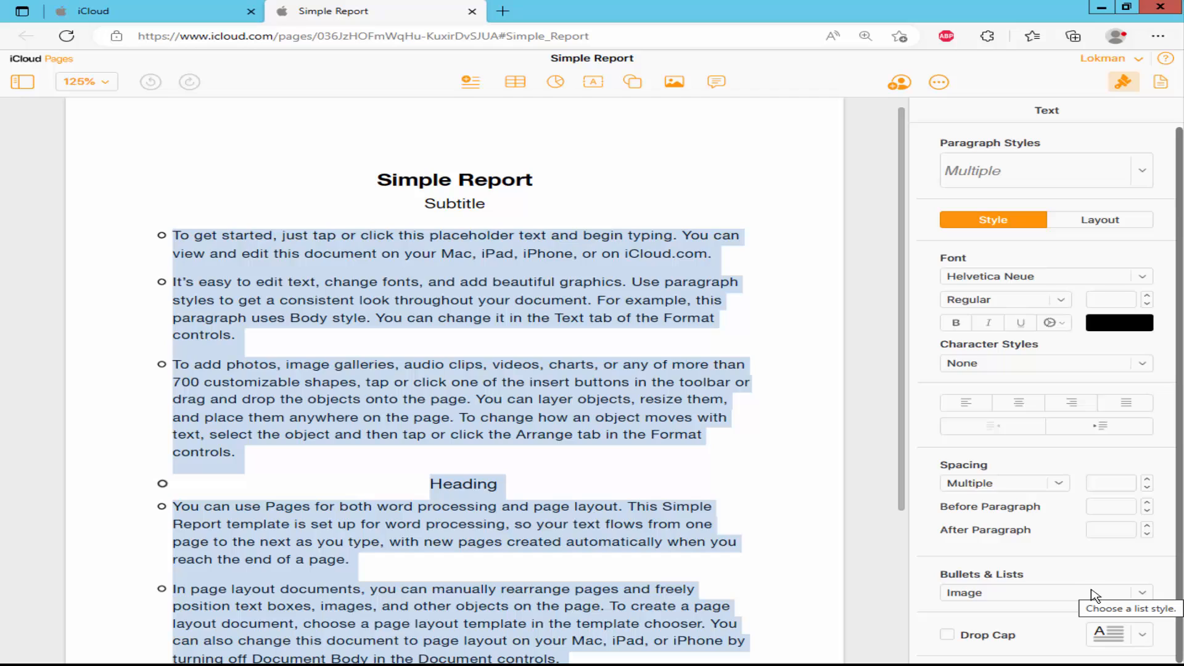
pyautogui.moveTo(997, 582)
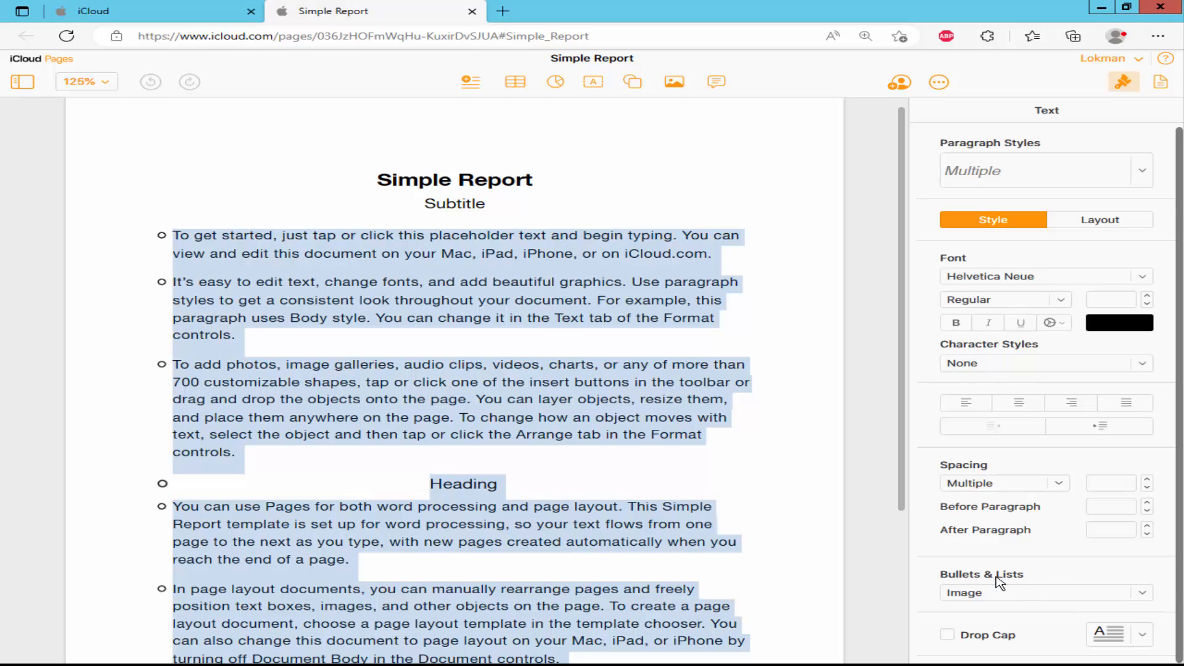
pyautogui.moveTo(969, 597)
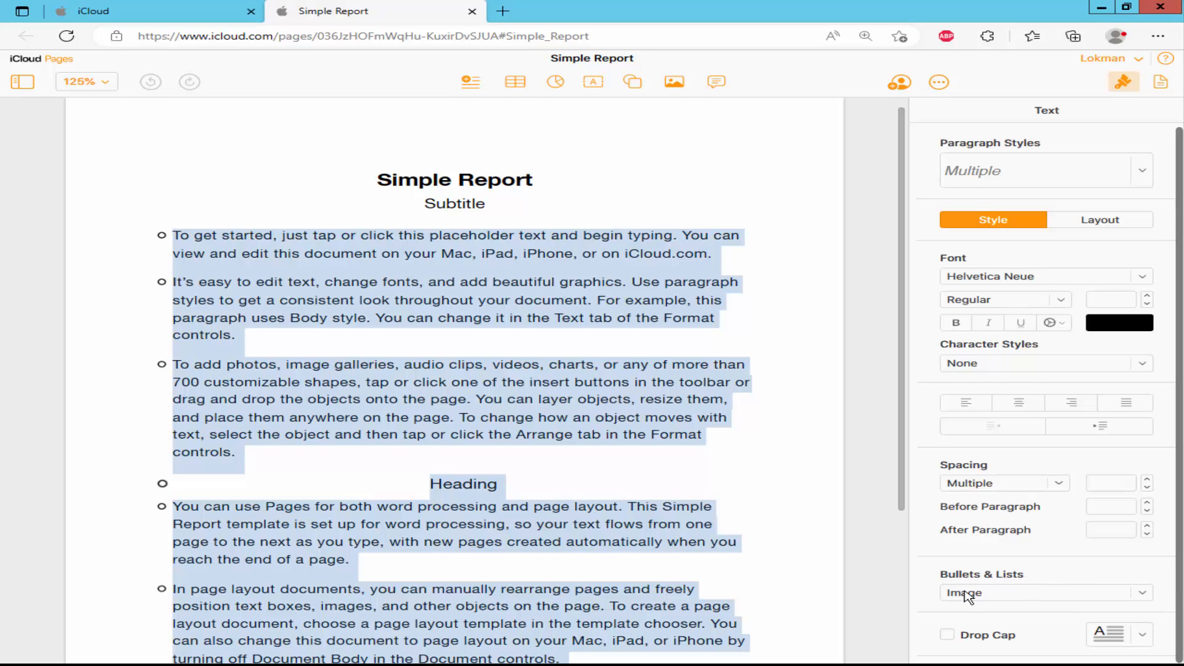
# Give the paragraphs large solid round bullets via Bullet Big, then reselect all text for the next list style
pyautogui.click(1045, 592)
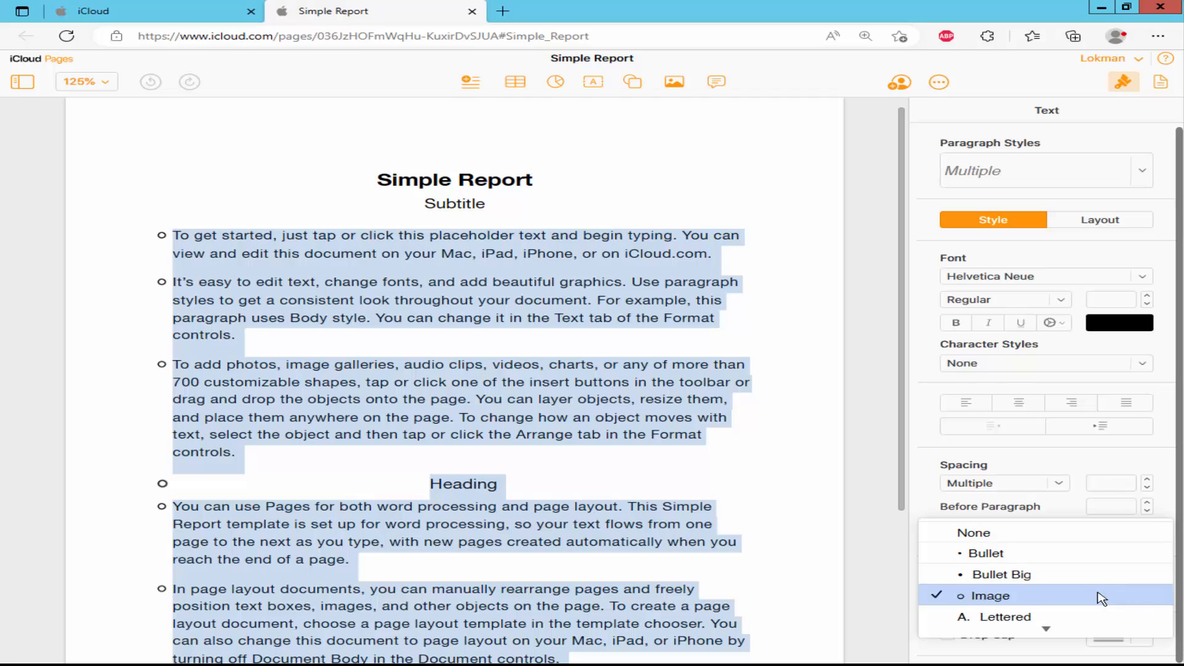
pyautogui.moveTo(985, 552)
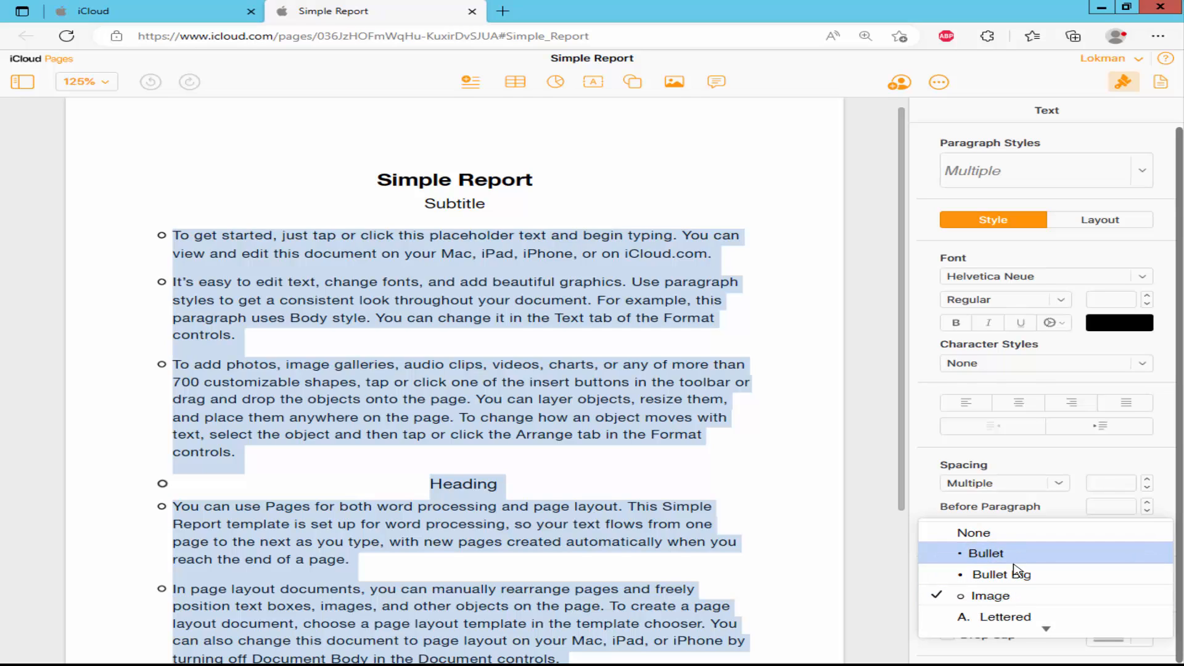
pyautogui.moveTo(1046, 574)
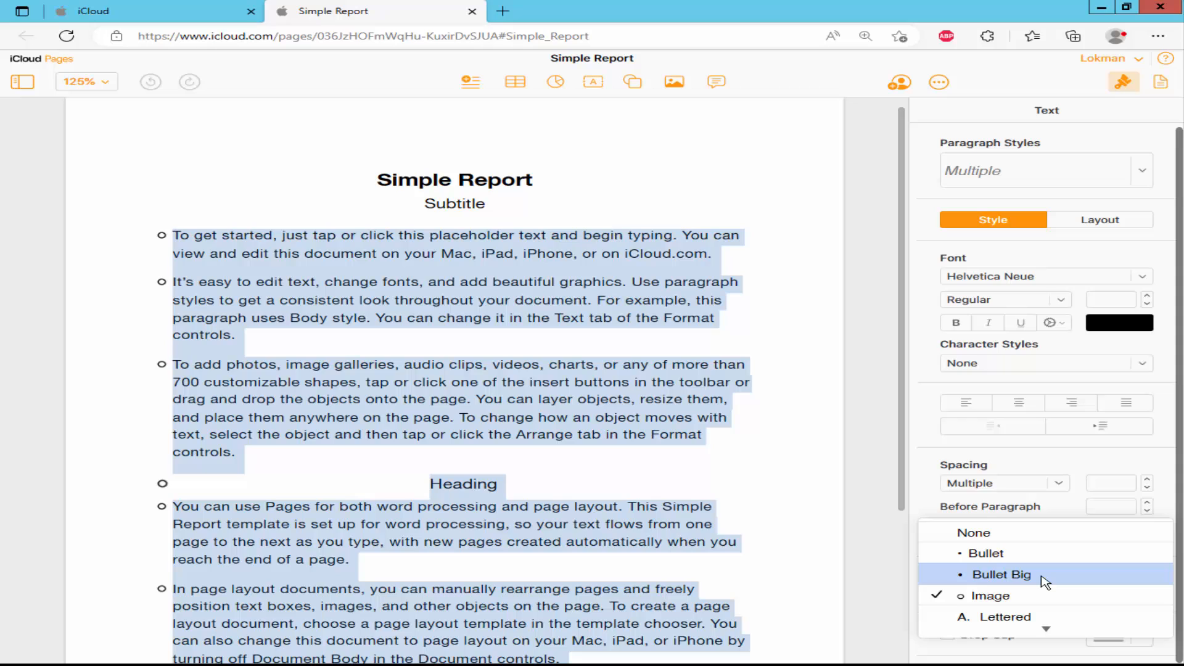
pyautogui.click(1002, 575)
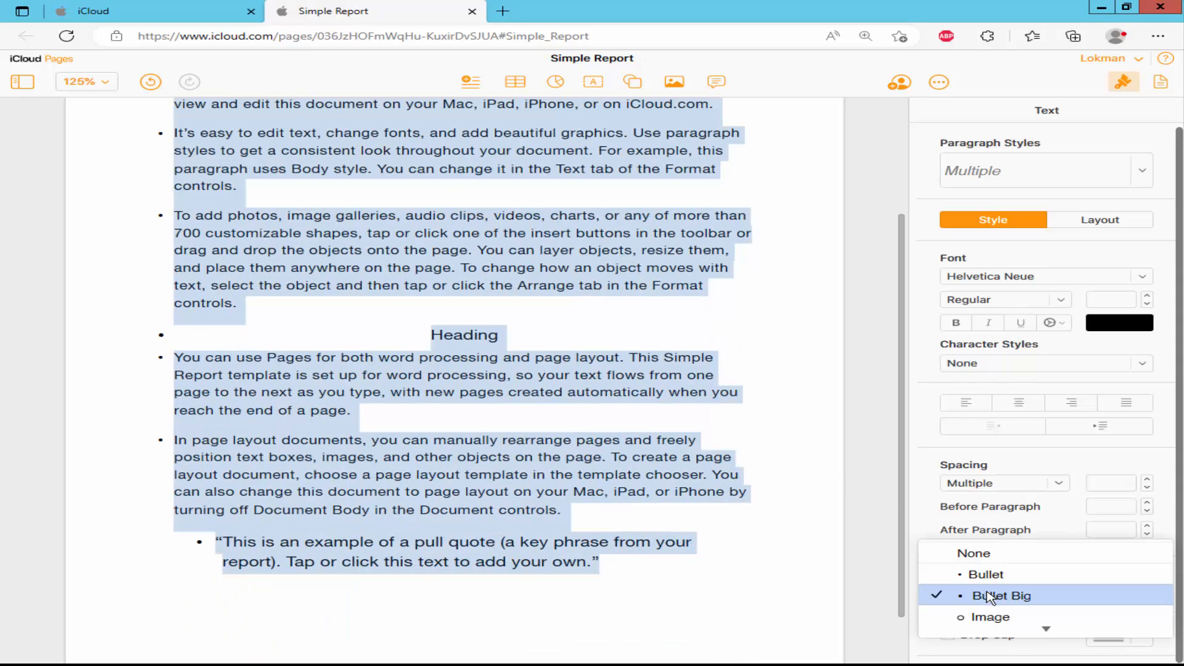
pyautogui.click(986, 573)
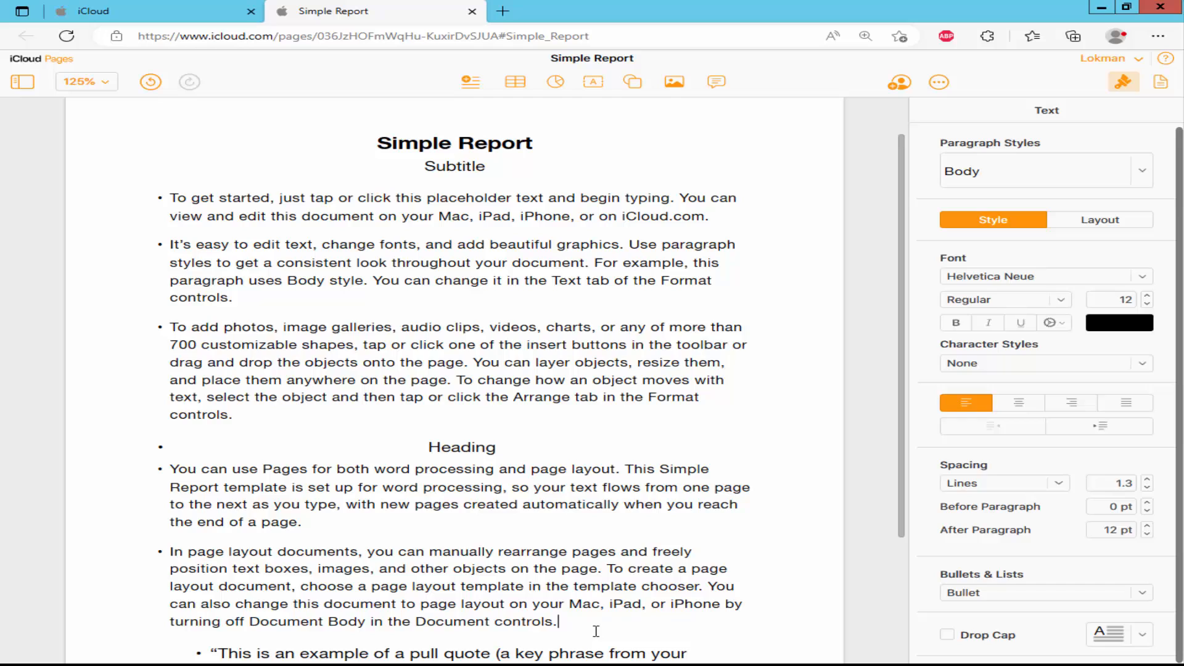
pyautogui.press('ctrl+a')
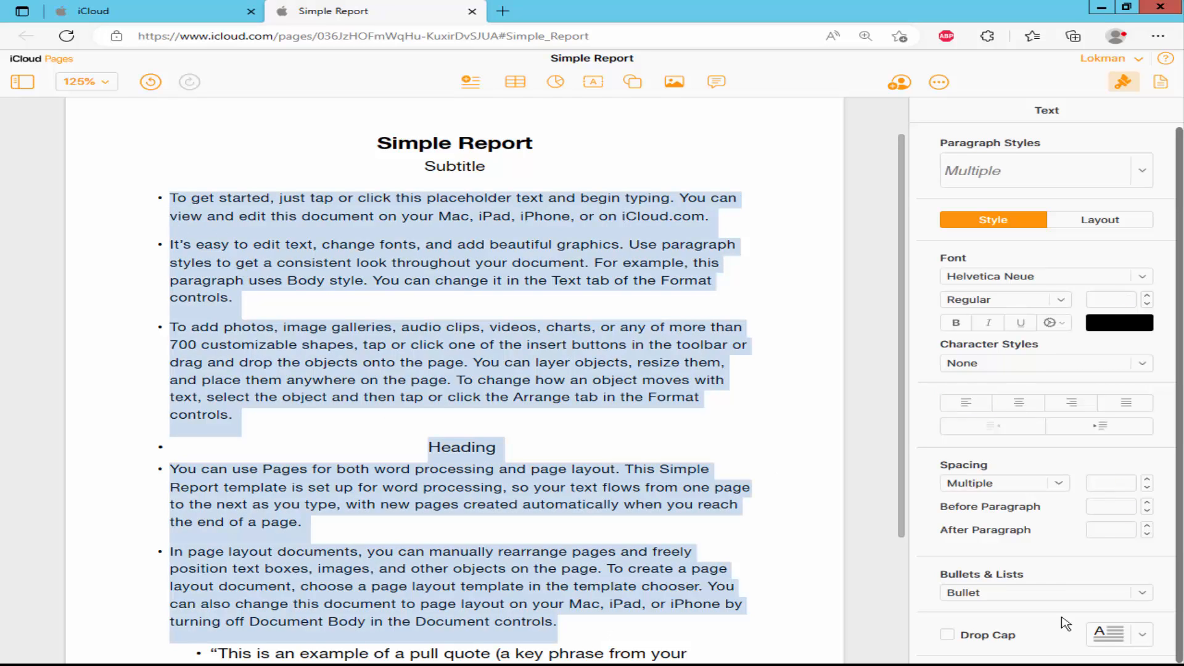
pyautogui.click(1046, 592)
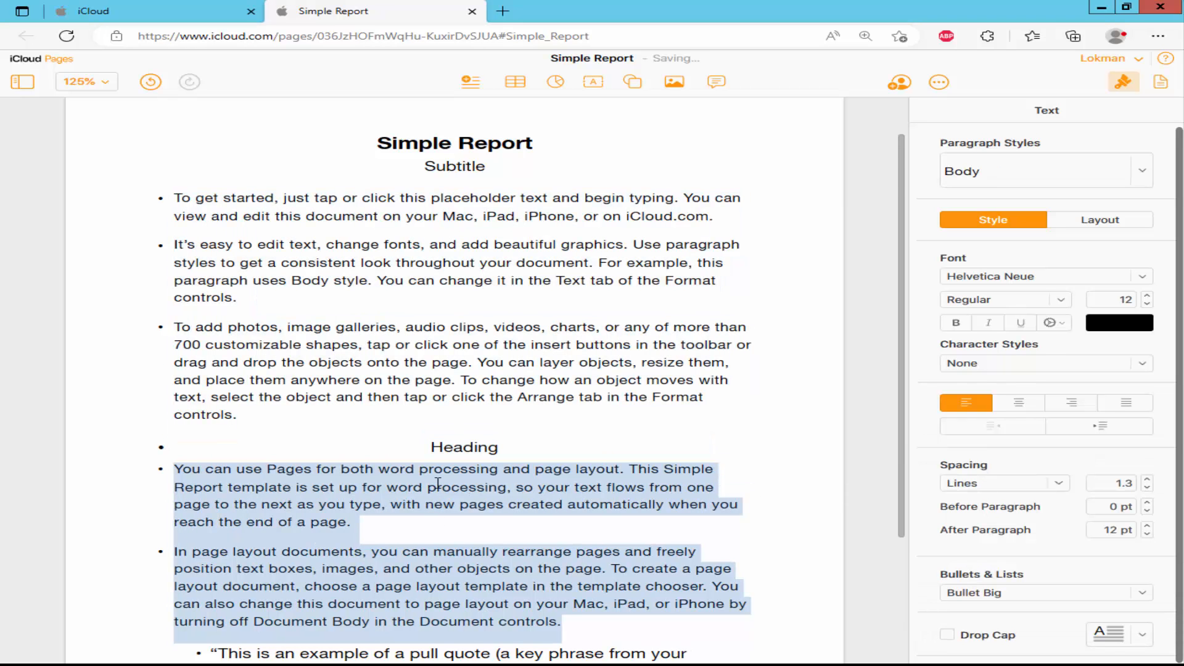
pyautogui.scroll(-3)
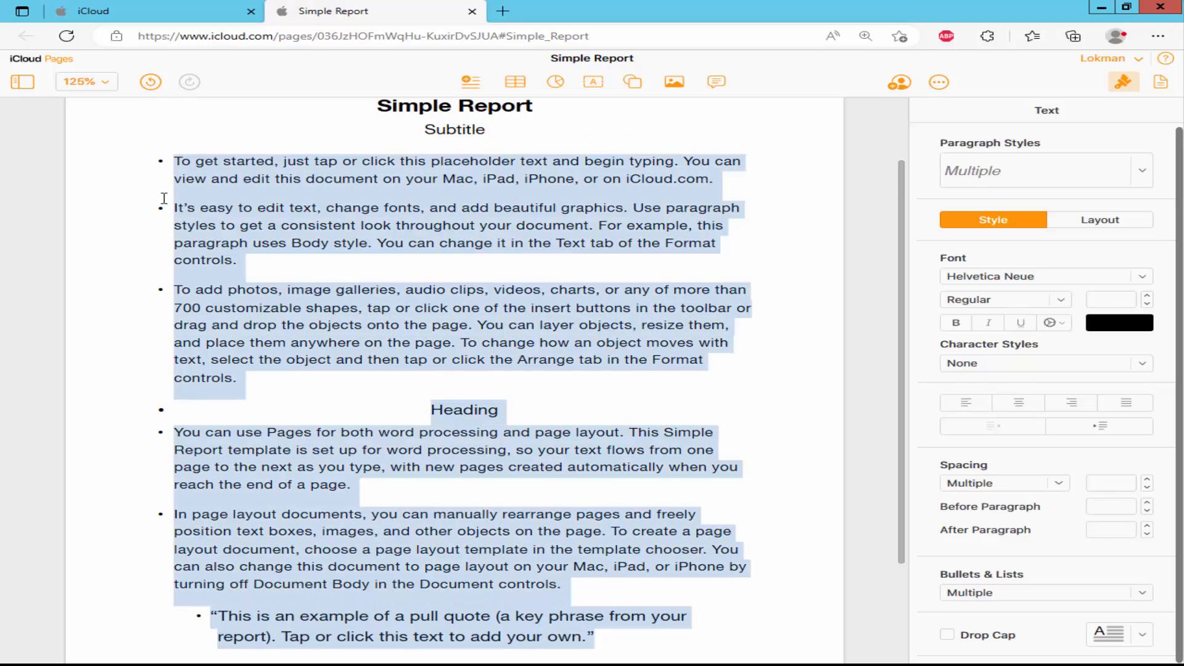
pyautogui.moveTo(1035, 593)
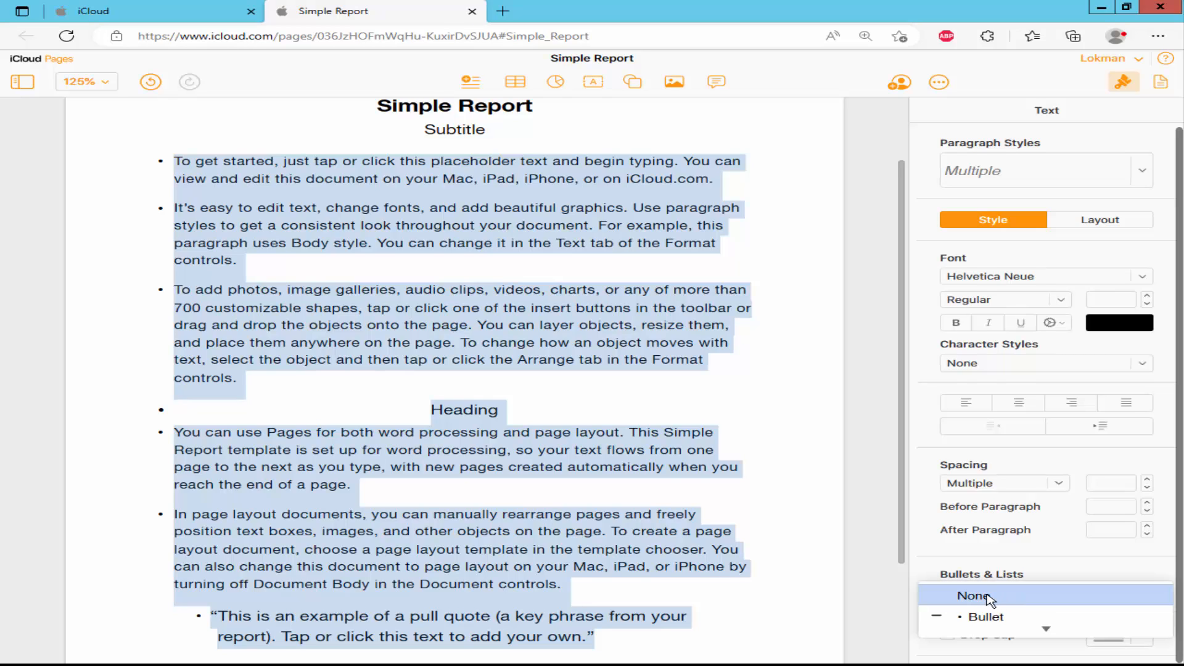
# Remove the bullets, then number the paragraphs 1 to 7
pyautogui.click(971, 595)
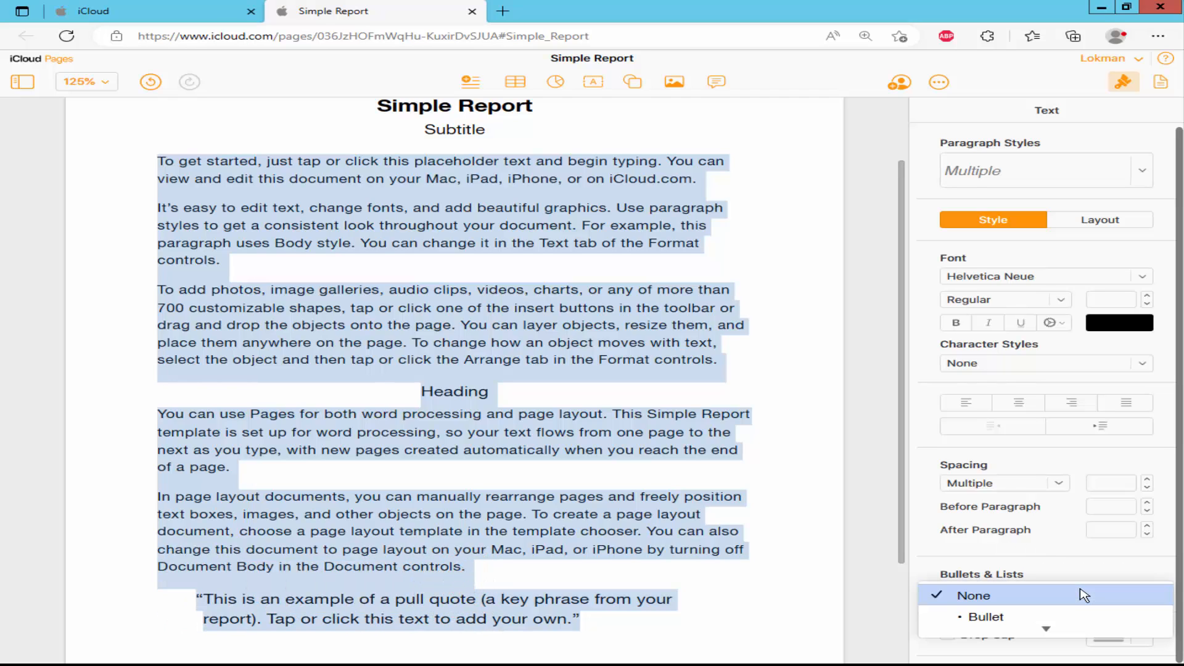
pyautogui.click(1046, 627)
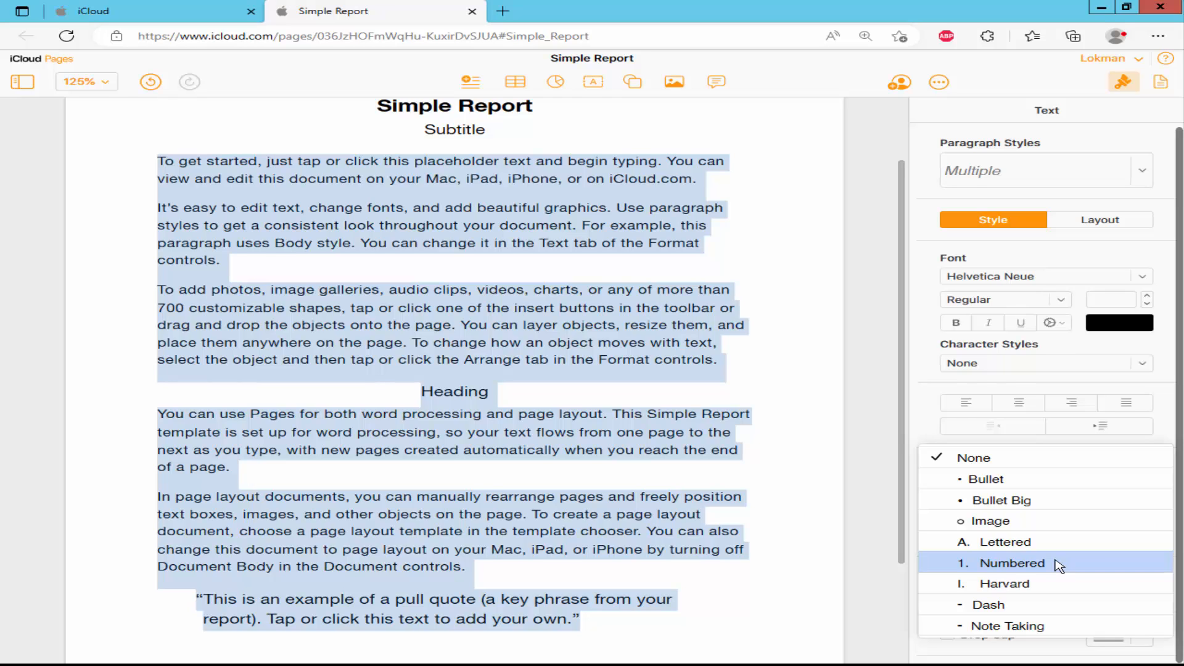
pyautogui.click(1011, 562)
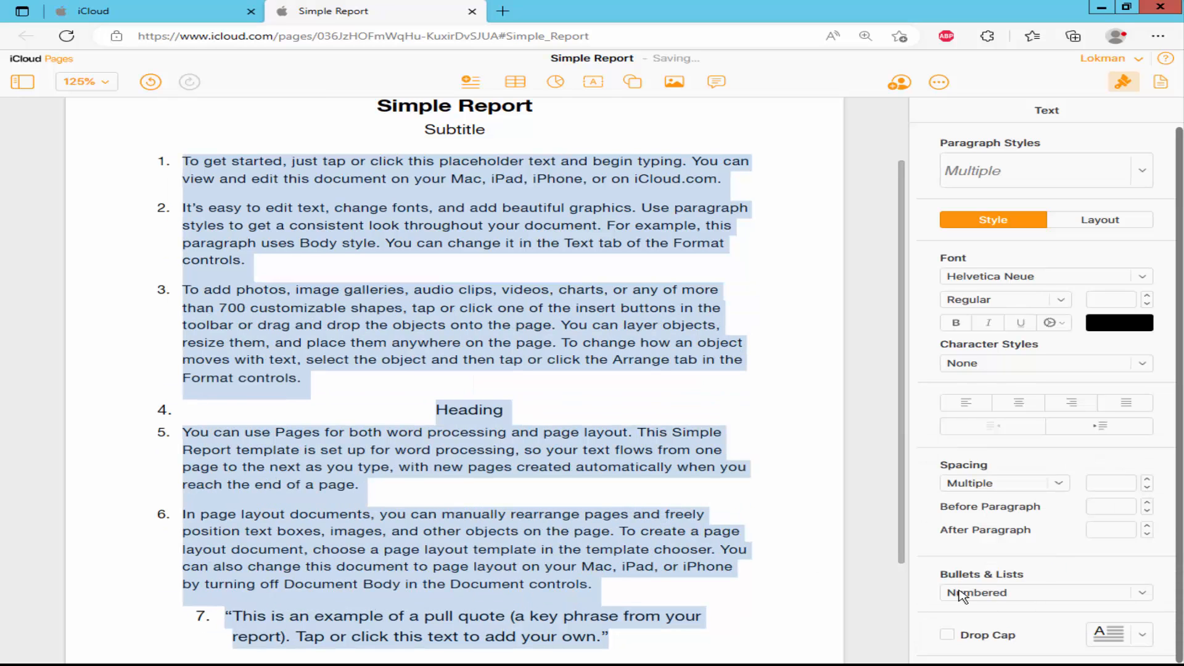
# Letter the paragraphs A to G instead, then remove the list markers entirely
pyautogui.click(1044, 592)
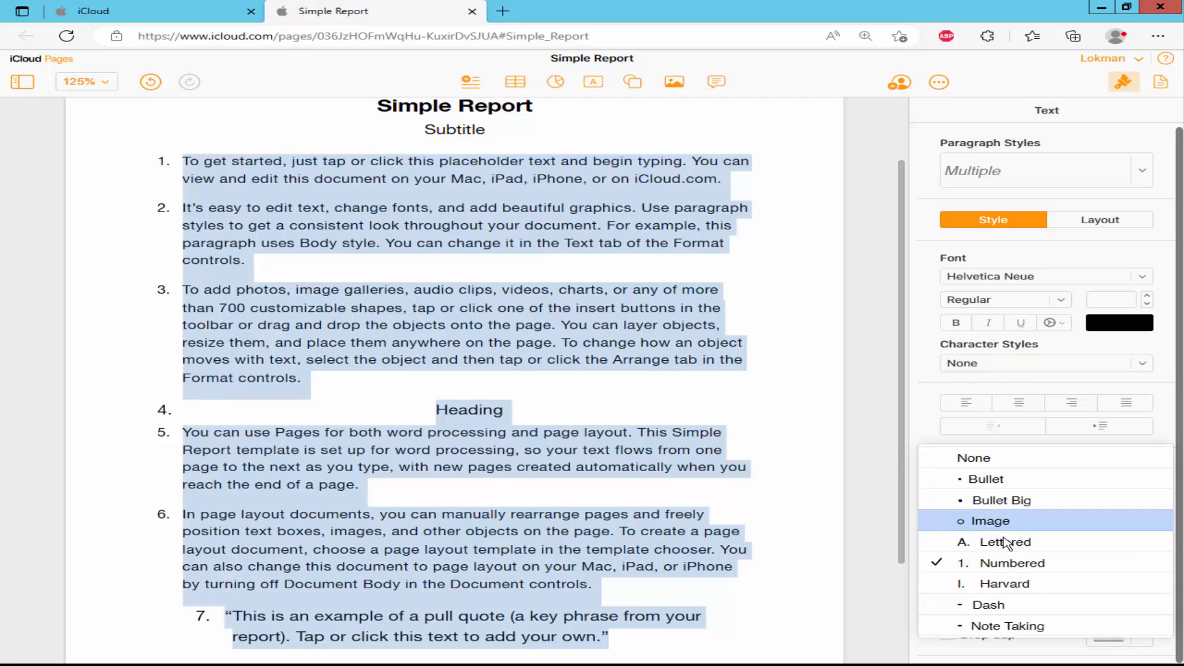
pyautogui.click(1004, 542)
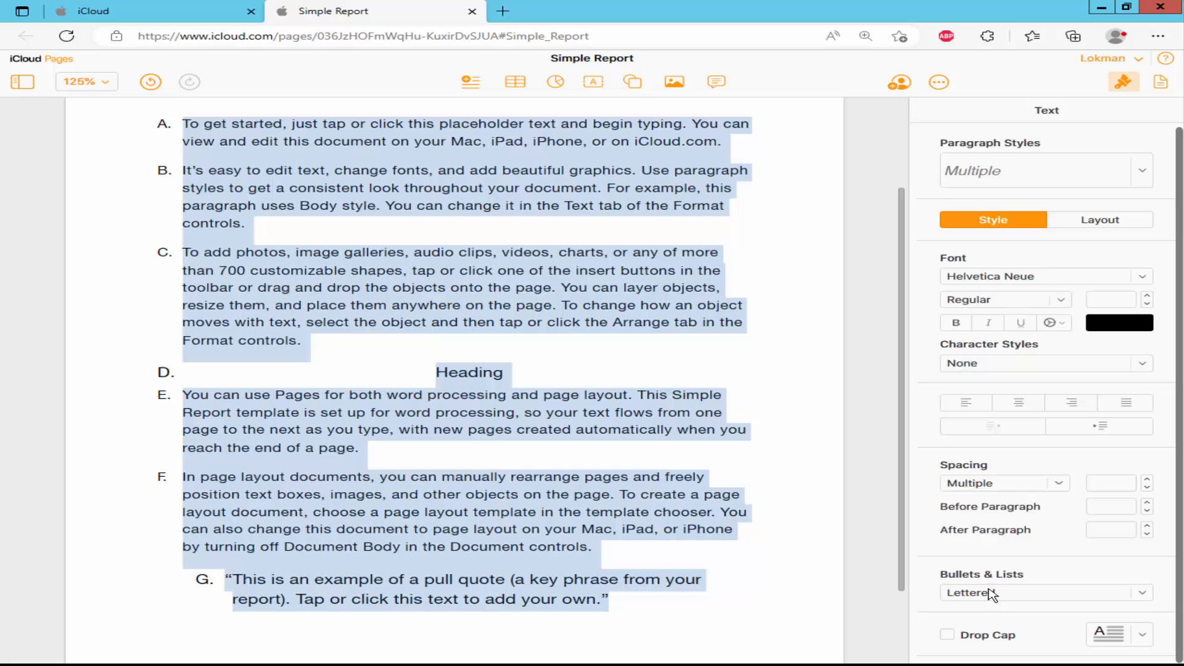
pyautogui.click(1045, 592)
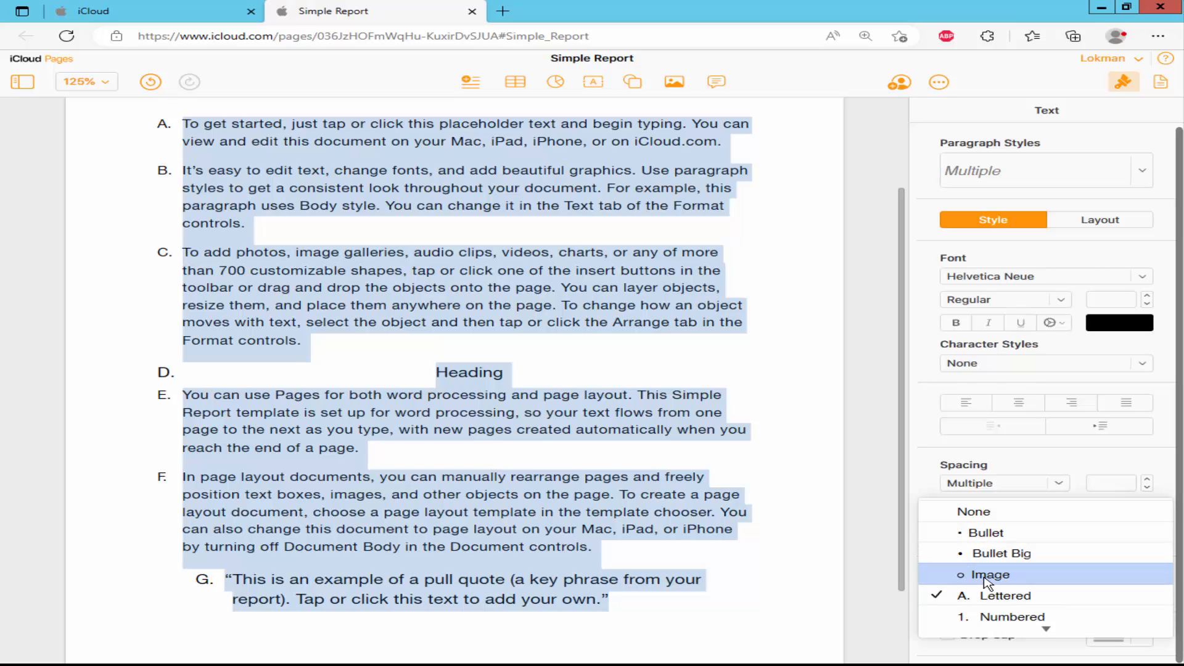
pyautogui.moveTo(998, 571)
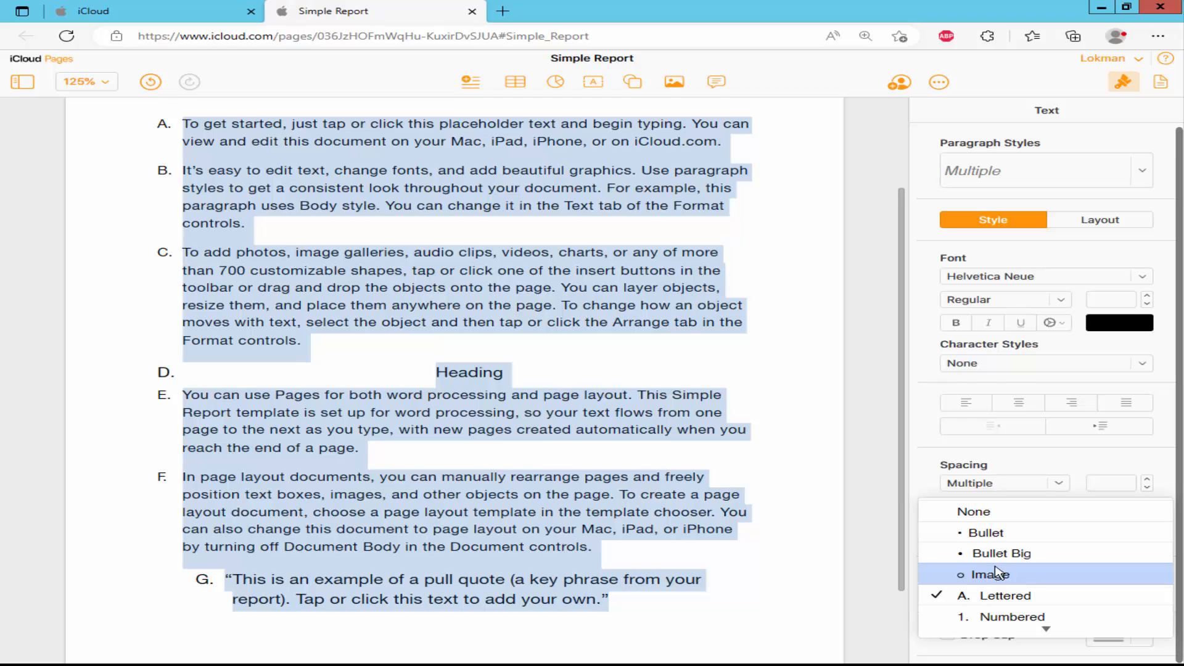
pyautogui.moveTo(997, 521)
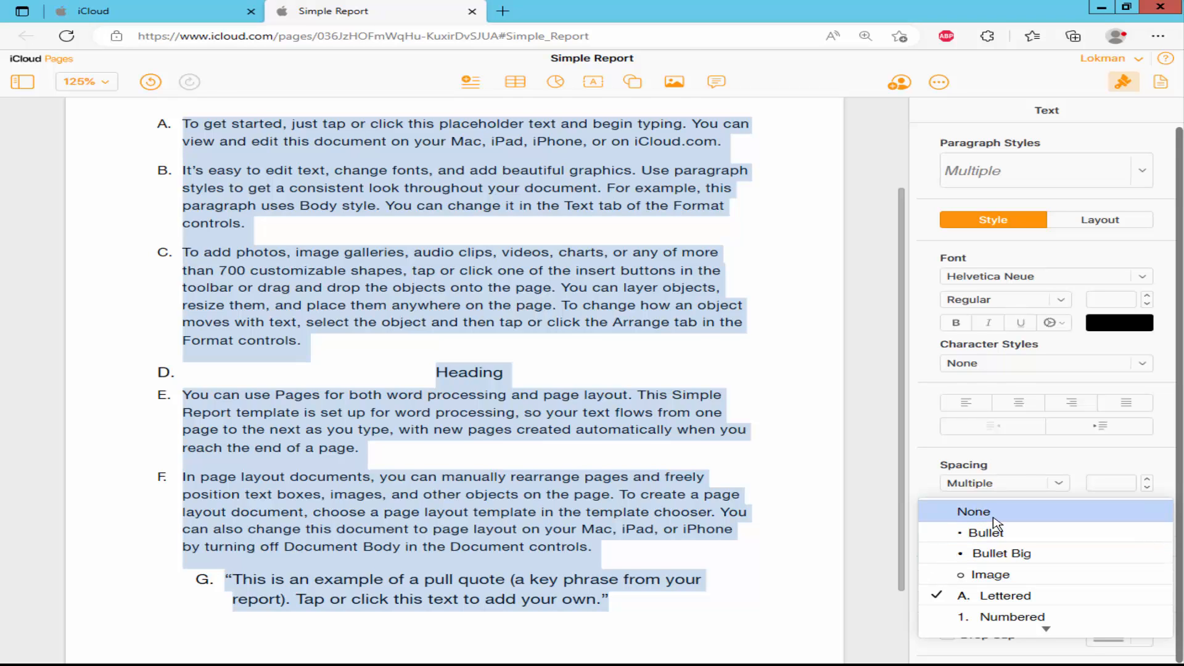
pyautogui.click(973, 510)
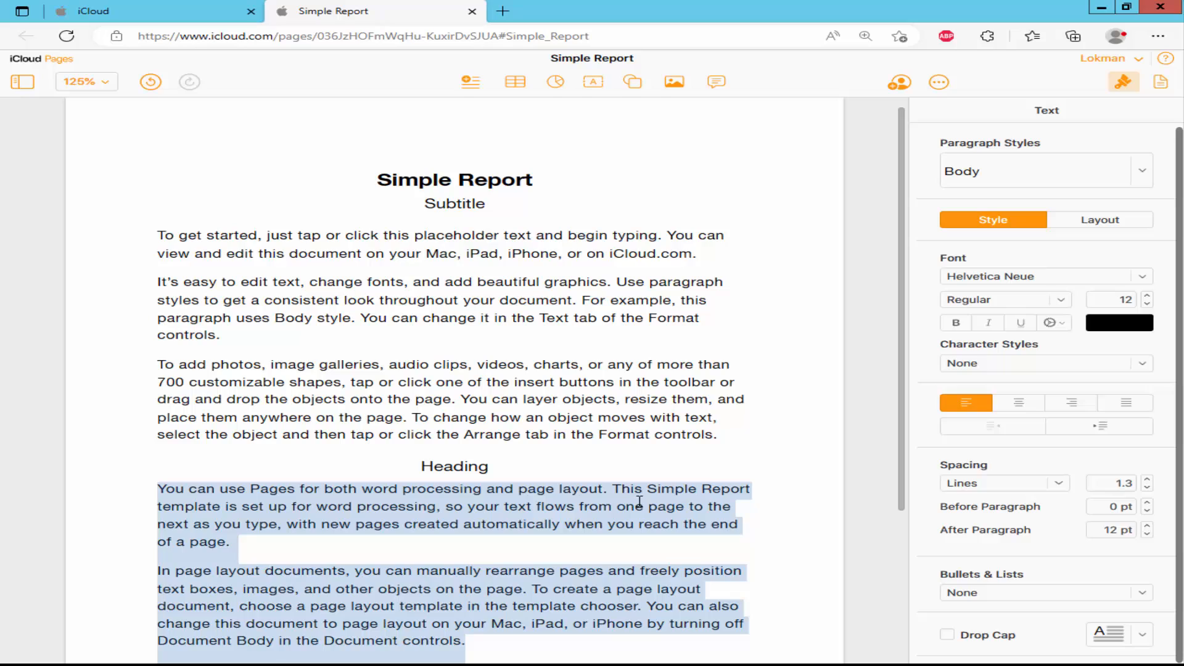